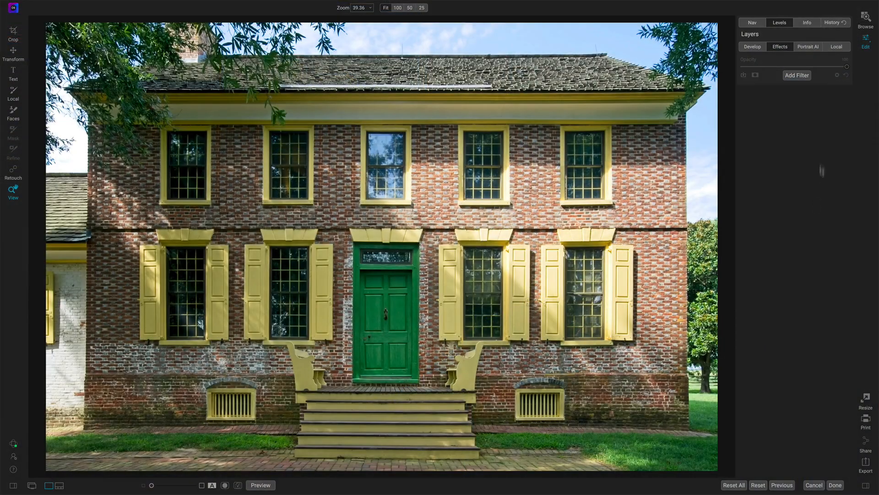
Open the Filters browser to list effects available for the brick house photo.
{"action": "left_click", "coordinate": [796, 75]}
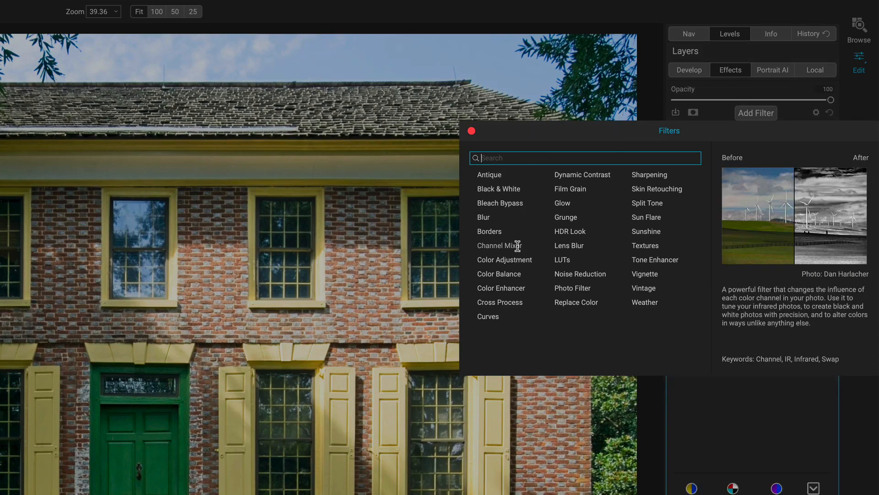
Add a default Channel Mixer to the brick house and view its green and blue channels.
{"action": "left_click", "coordinate": [499, 246]}
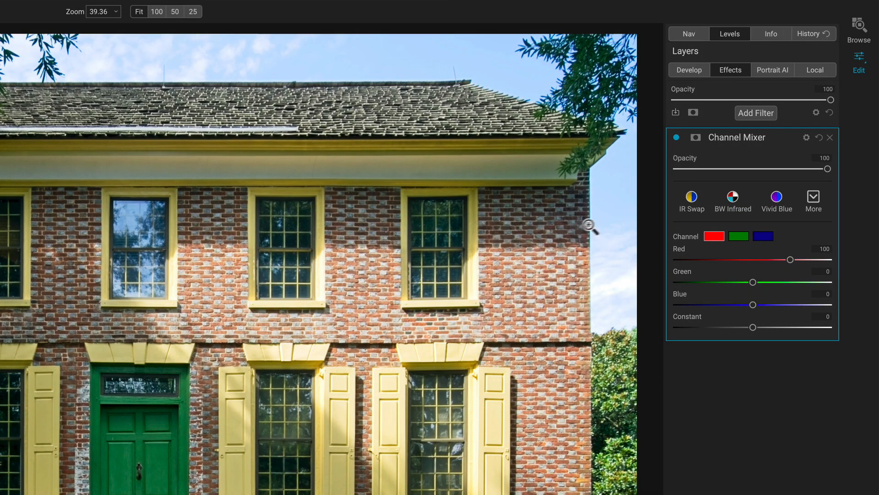
{"action": "mouse_move", "coordinate": [652, 225]}
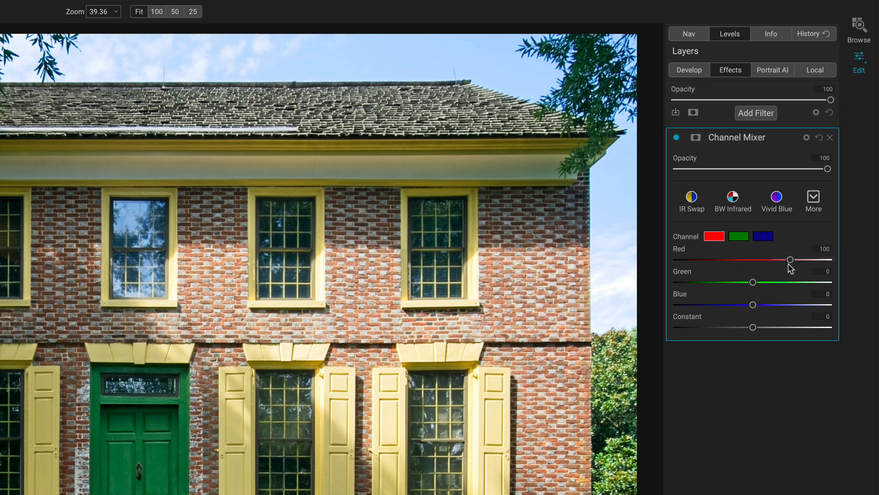
{"action": "left_click", "coordinate": [738, 235]}
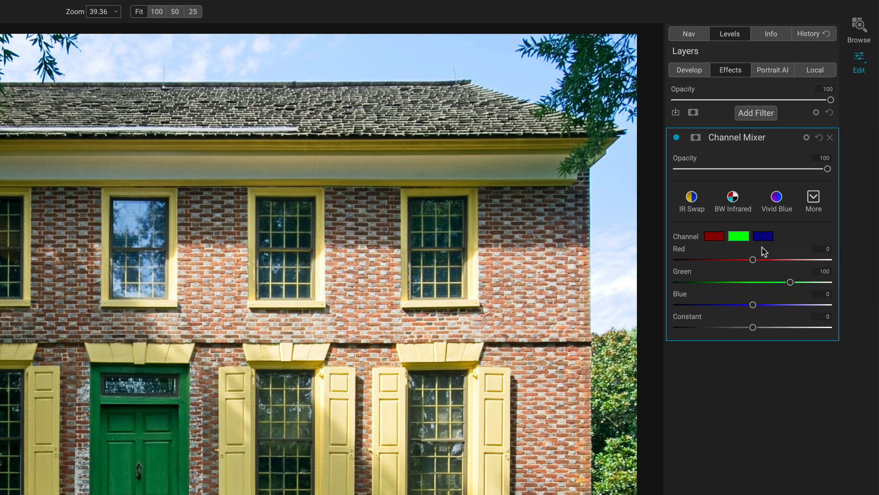
{"action": "left_click", "coordinate": [763, 236]}
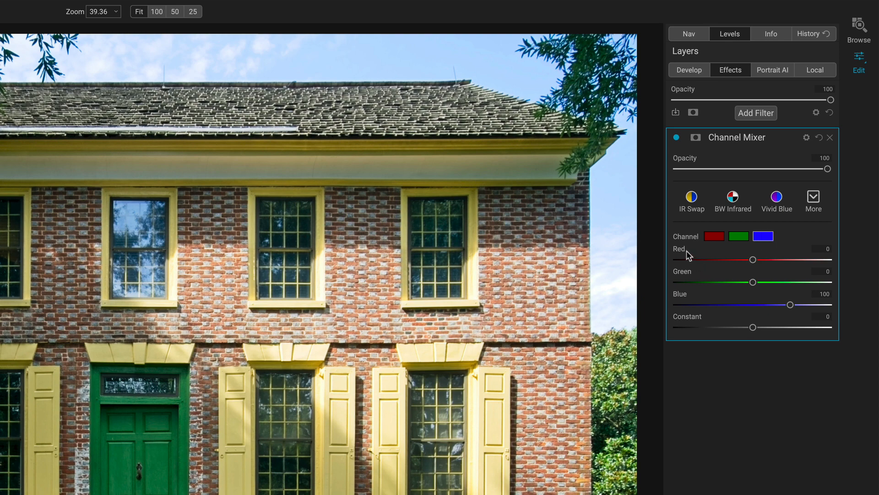
{"action": "mouse_move", "coordinate": [685, 276]}
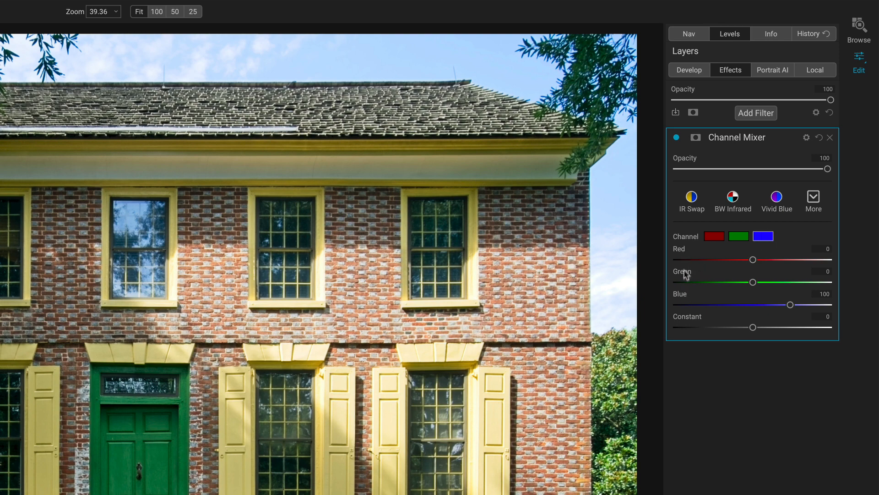
{"action": "mouse_move", "coordinate": [681, 252]}
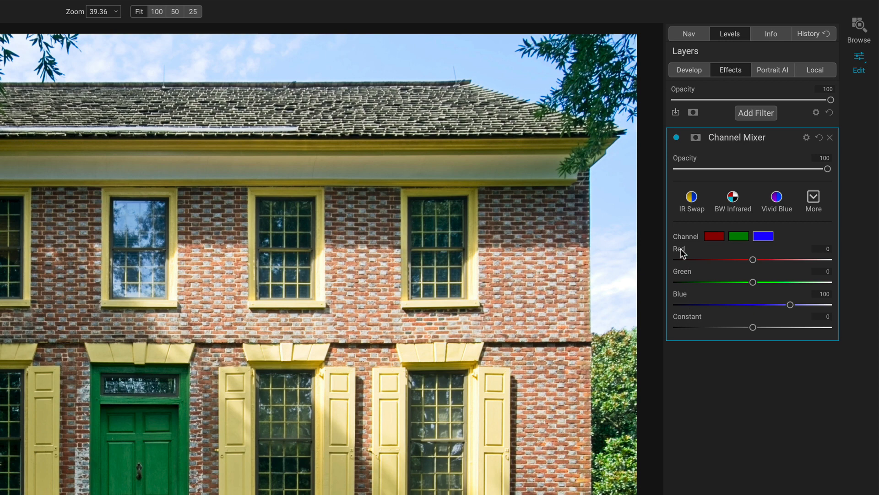
{"action": "left_click", "coordinate": [763, 237]}
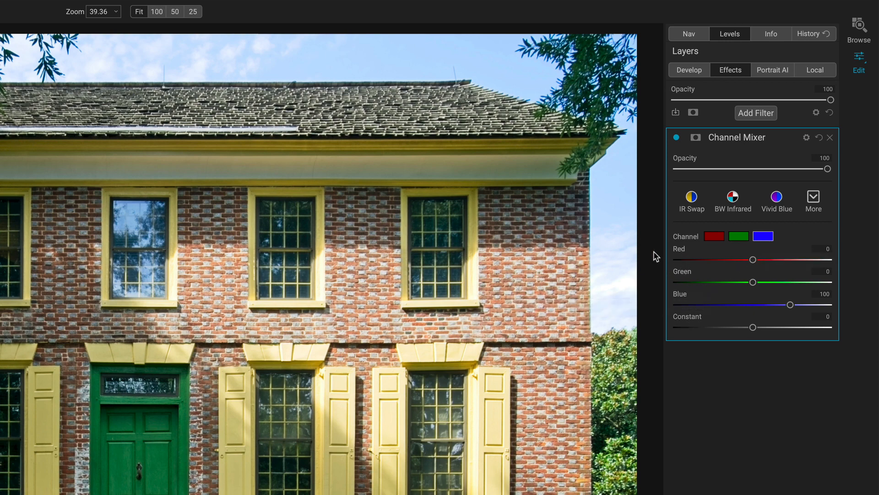
{"action": "mouse_move", "coordinate": [663, 300]}
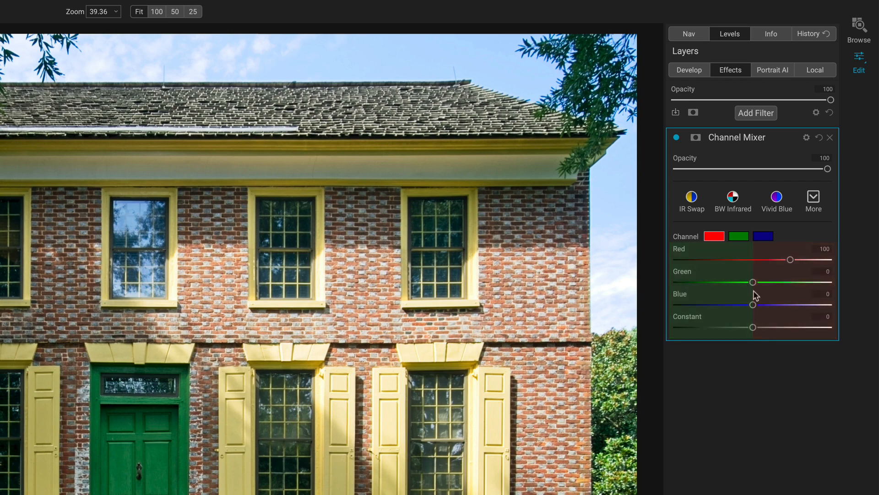
{"action": "left_click_drag", "start_coordinate": [753, 282], "coordinate": [754, 282]}
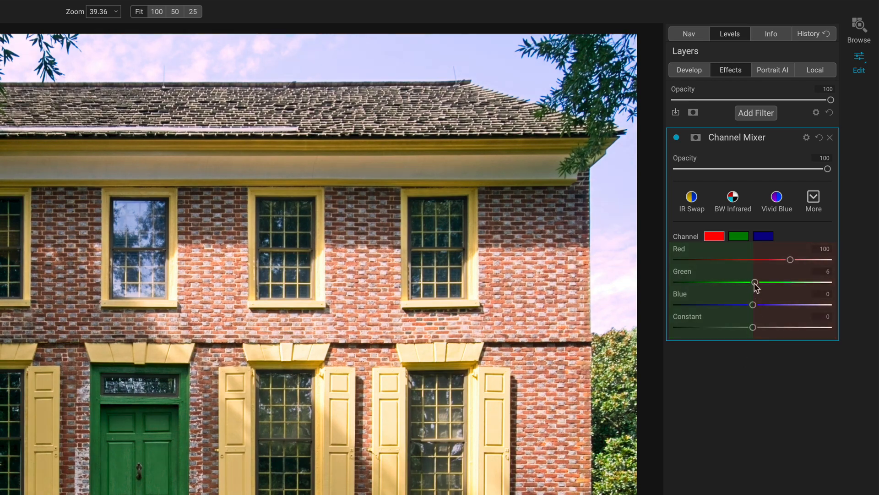
{"action": "left_click_drag", "start_coordinate": [754, 282], "coordinate": [759, 282]}
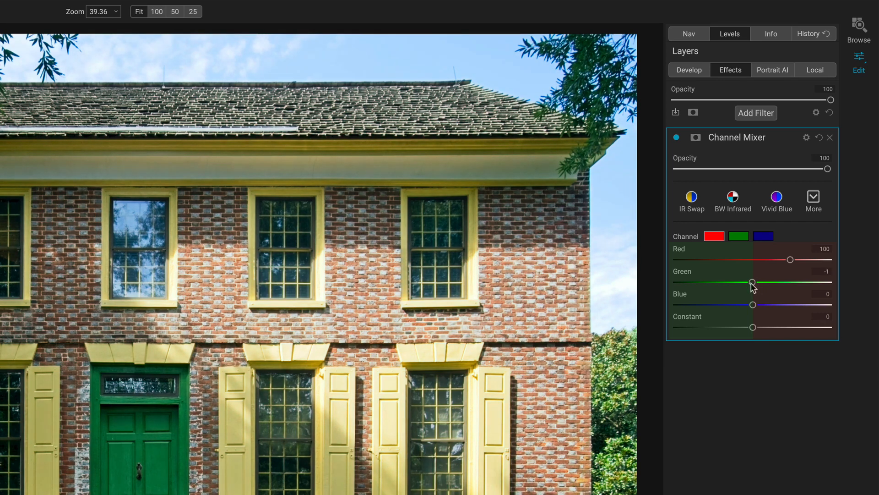
{"action": "left_click_drag", "start_coordinate": [752, 283], "coordinate": [738, 283]}
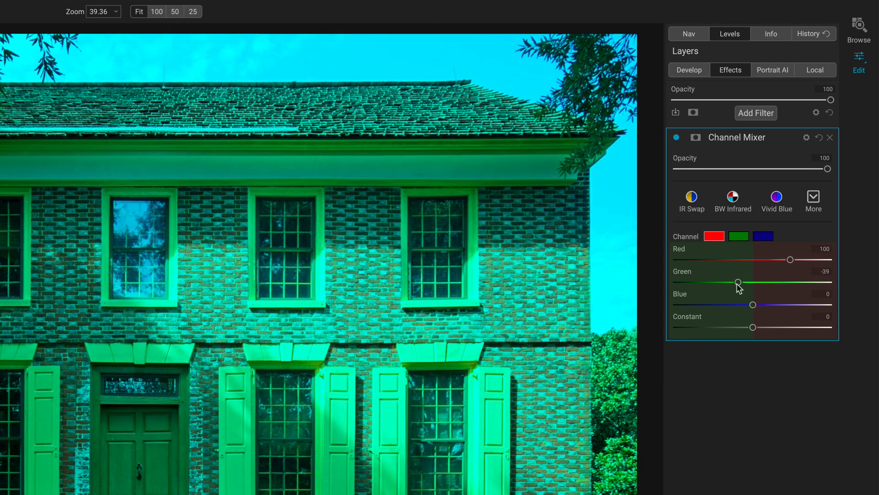
{"action": "left_click_drag", "start_coordinate": [737, 281], "coordinate": [754, 282]}
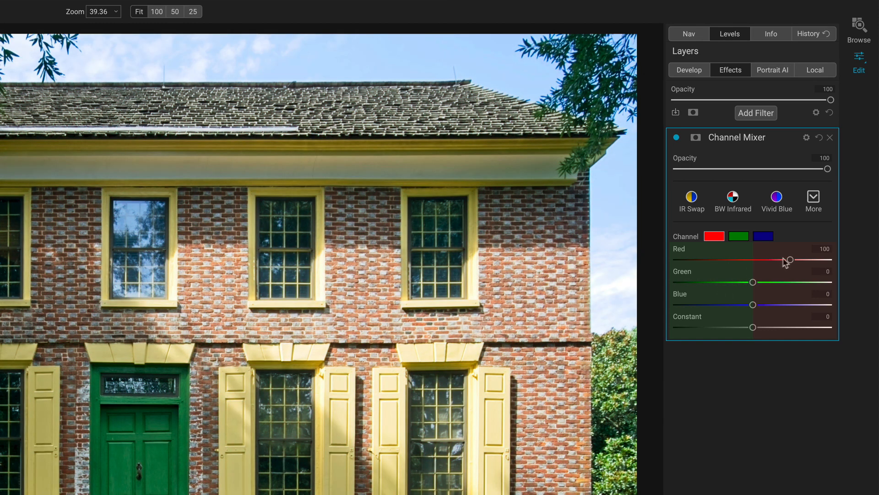
{"action": "left_click_drag", "start_coordinate": [790, 259], "coordinate": [779, 259]}
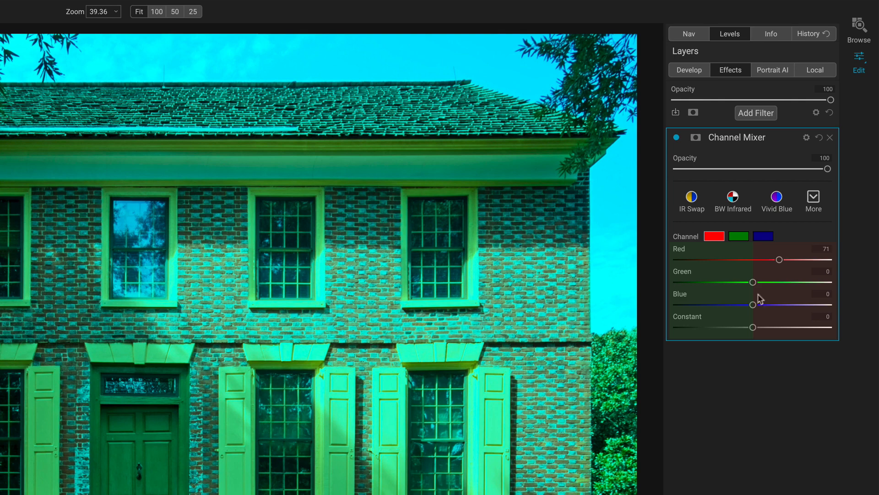
{"action": "left_click_drag", "start_coordinate": [753, 304], "coordinate": [746, 304]}
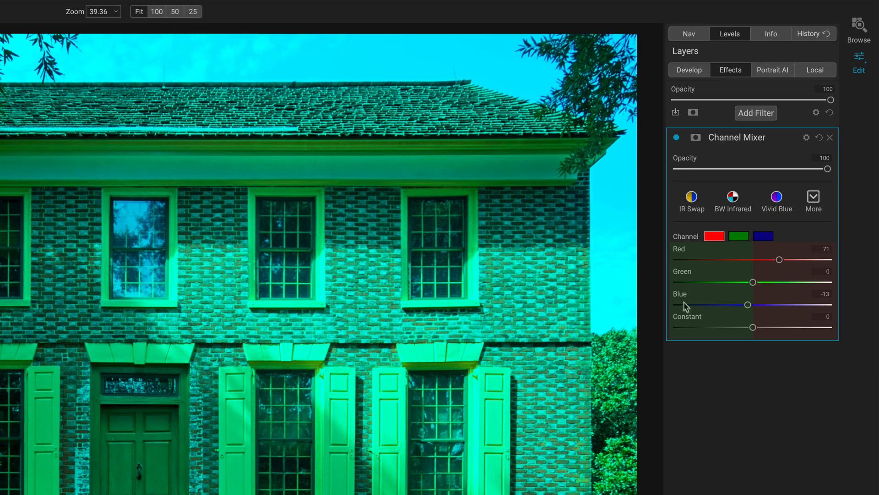
{"action": "left_click_drag", "start_coordinate": [779, 259], "coordinate": [790, 259]}
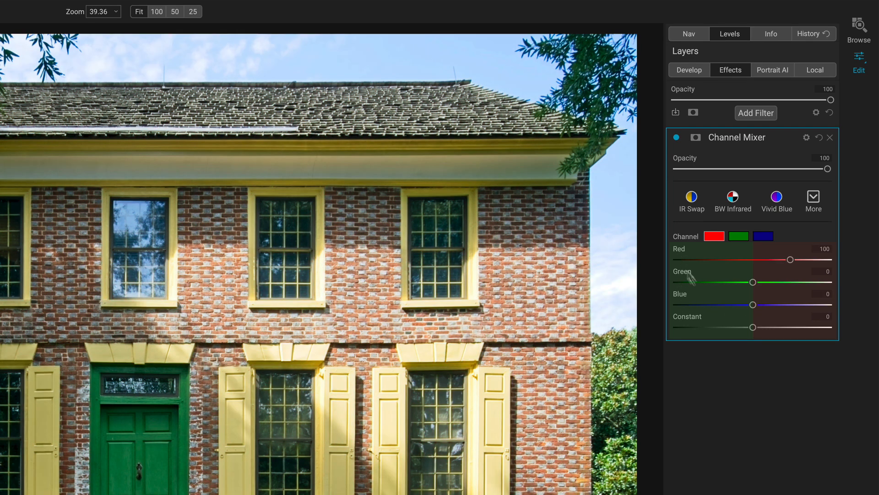
{"action": "left_click_drag", "start_coordinate": [753, 327], "coordinate": [748, 327]}
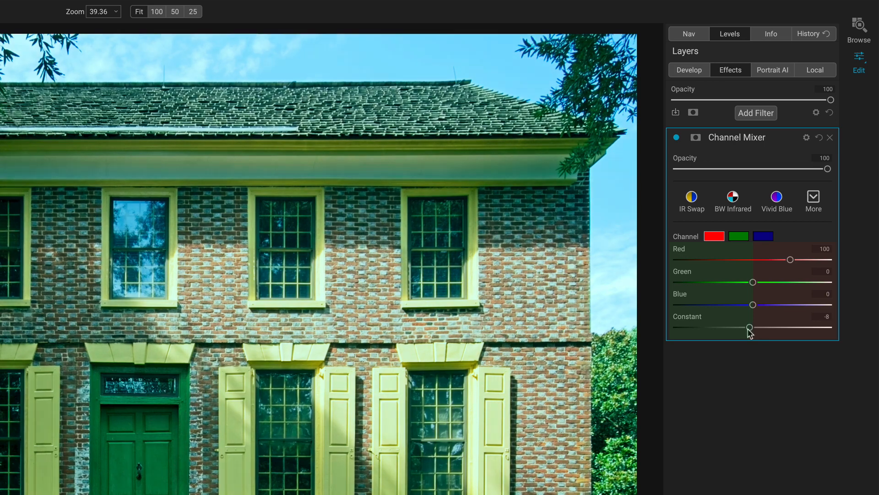
{"action": "left_click_drag", "start_coordinate": [748, 327], "coordinate": [771, 327]}
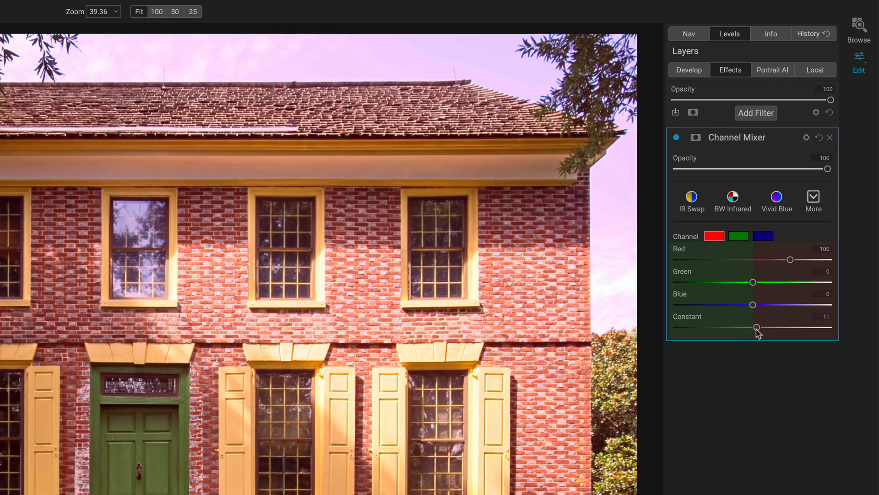
{"action": "left_click_drag", "start_coordinate": [772, 328], "coordinate": [752, 327]}
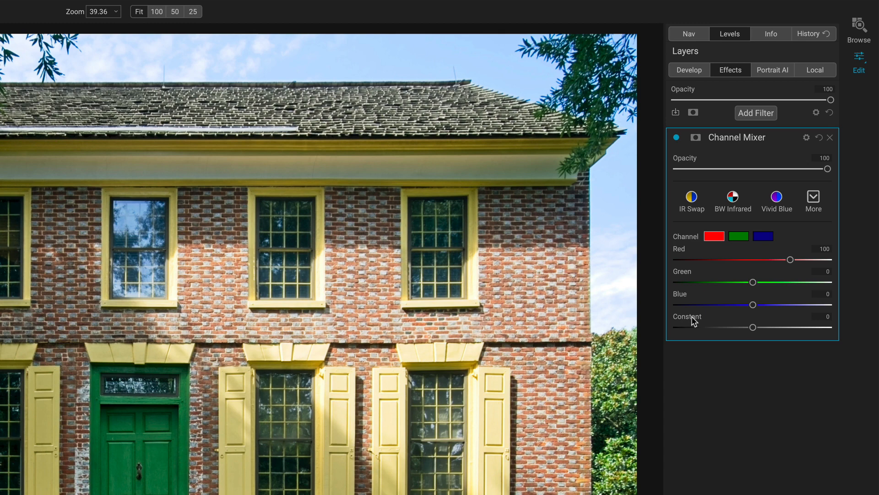
{"action": "mouse_move", "coordinate": [739, 236]}
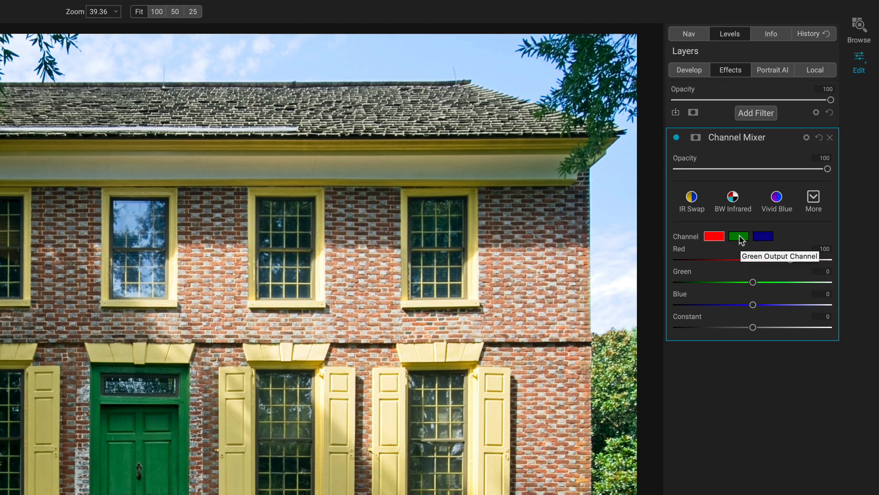
Preview the green channel's Constant slider on the house, then return it to zero.
{"action": "left_click", "coordinate": [739, 236]}
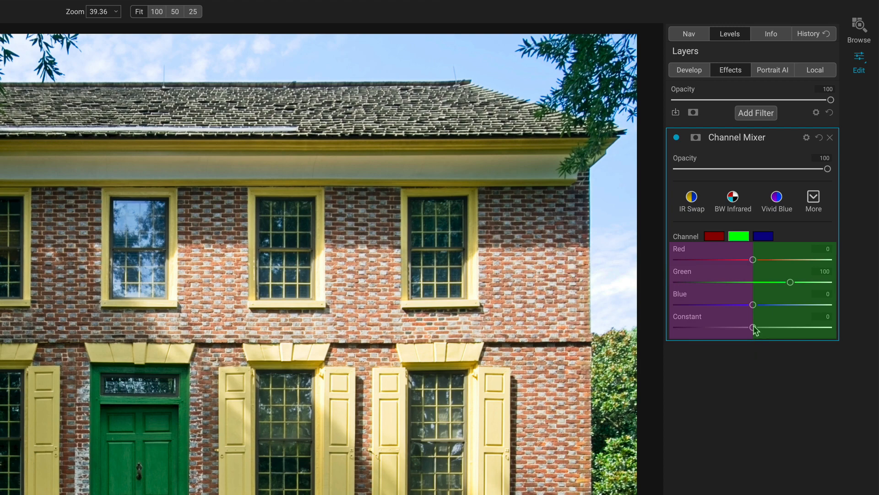
{"action": "left_click_drag", "start_coordinate": [753, 327], "coordinate": [738, 327]}
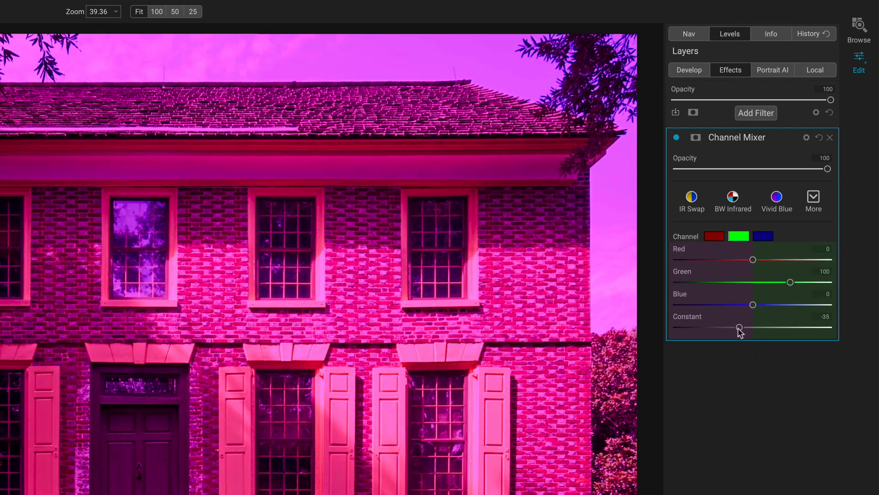
{"action": "left_click_drag", "start_coordinate": [737, 328], "coordinate": [754, 327]}
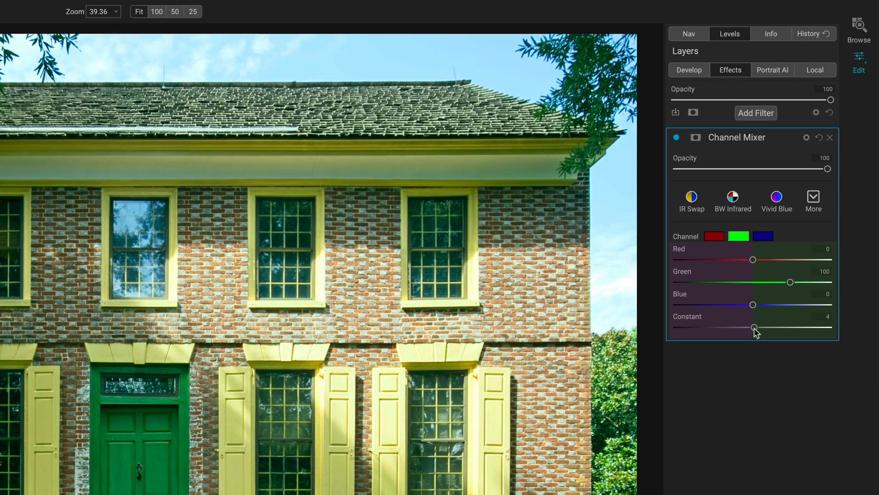
{"action": "left_click_drag", "start_coordinate": [769, 327], "coordinate": [753, 327]}
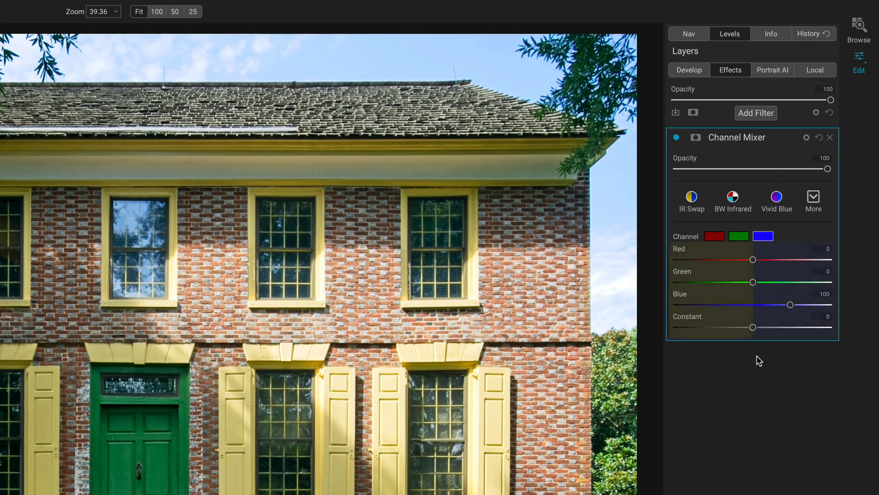
Swing the blue channel Constant positive and negative to preview tint shifts on the house.
{"action": "left_click_drag", "start_coordinate": [753, 327], "coordinate": [763, 327]}
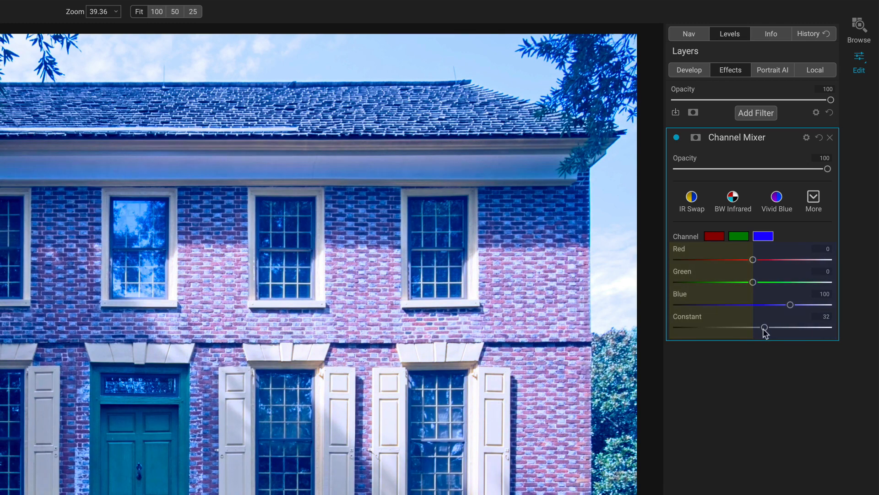
{"action": "left_click_drag", "start_coordinate": [763, 327], "coordinate": [743, 327]}
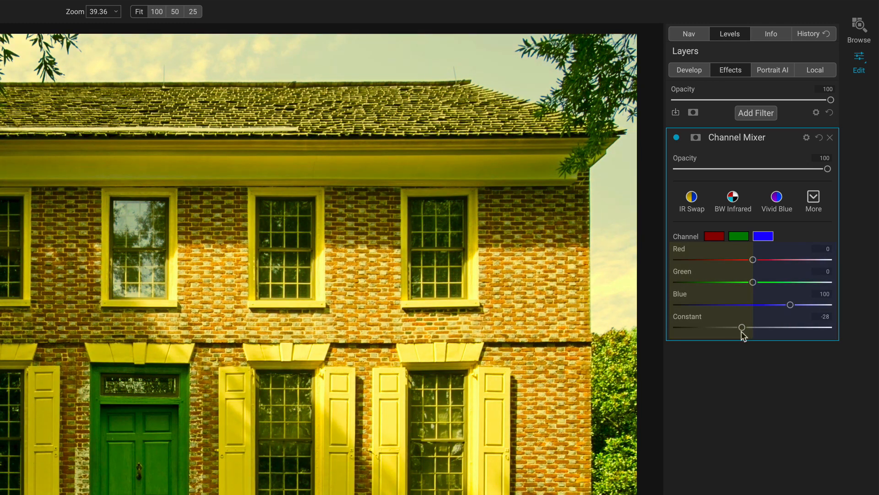
{"action": "left_click_drag", "start_coordinate": [742, 327], "coordinate": [753, 327]}
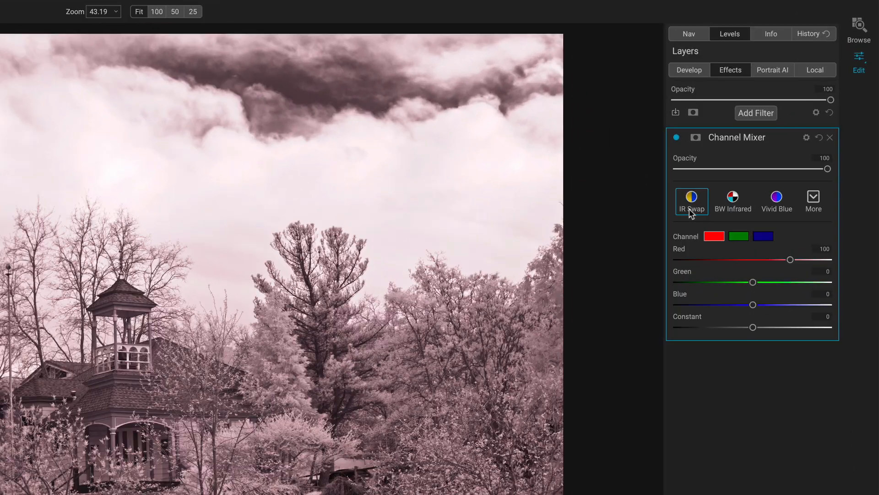
Apply the BW Infrared preset to the gazebo and trees photo.
{"action": "left_click", "coordinate": [733, 197]}
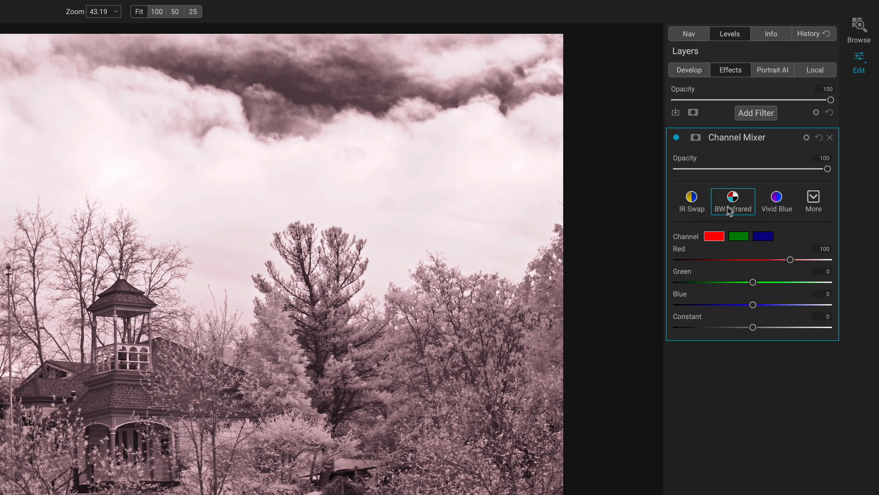
{"action": "mouse_move", "coordinate": [732, 208]}
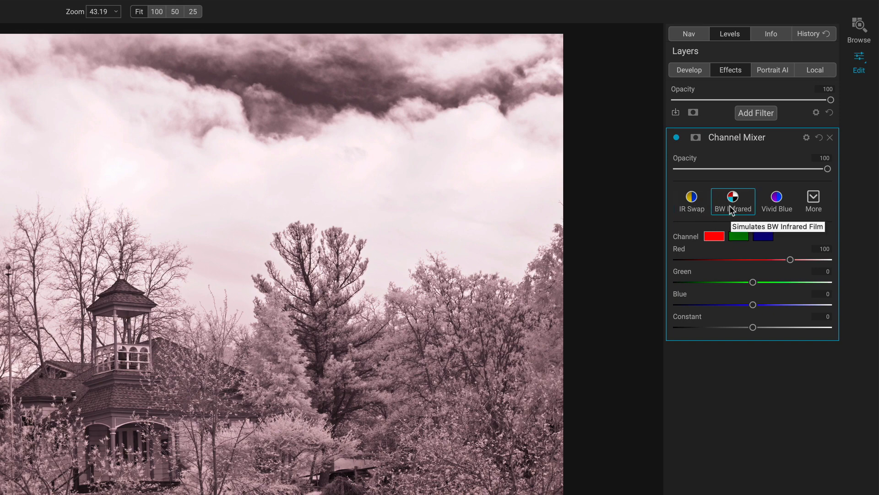
{"action": "left_click", "coordinate": [733, 201]}
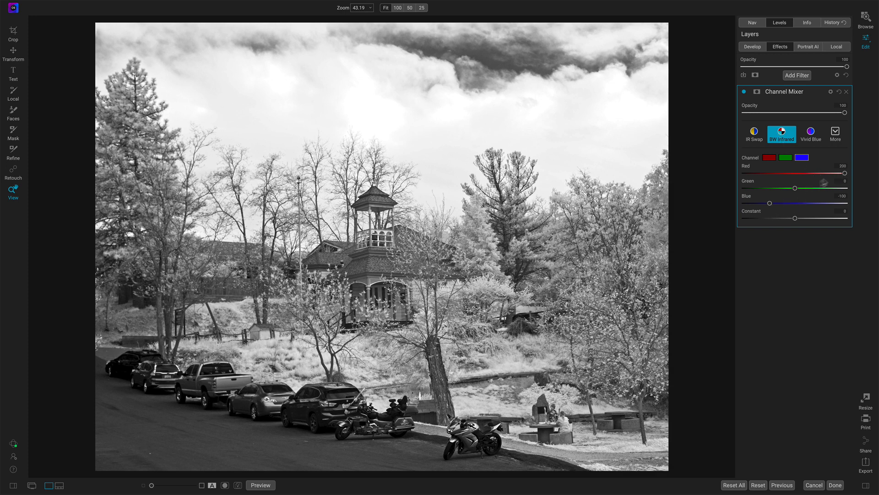
{"action": "mouse_move", "coordinate": [708, 194]}
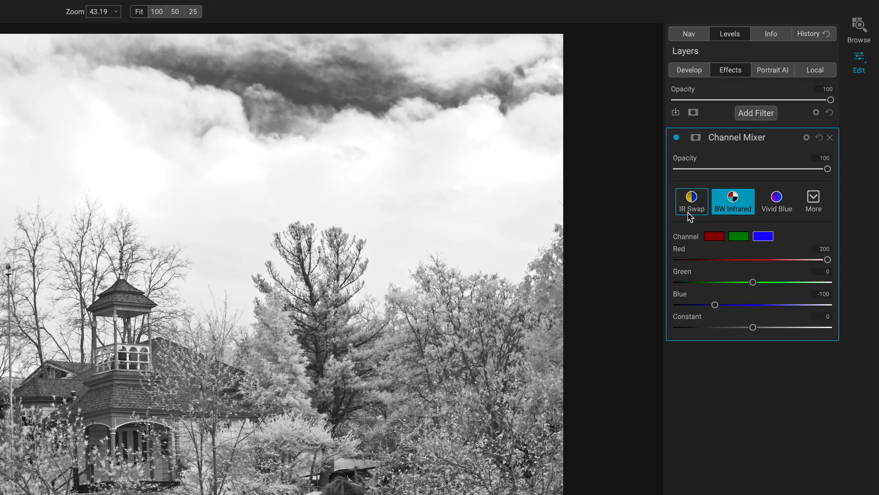
{"action": "mouse_move", "coordinate": [691, 214]}
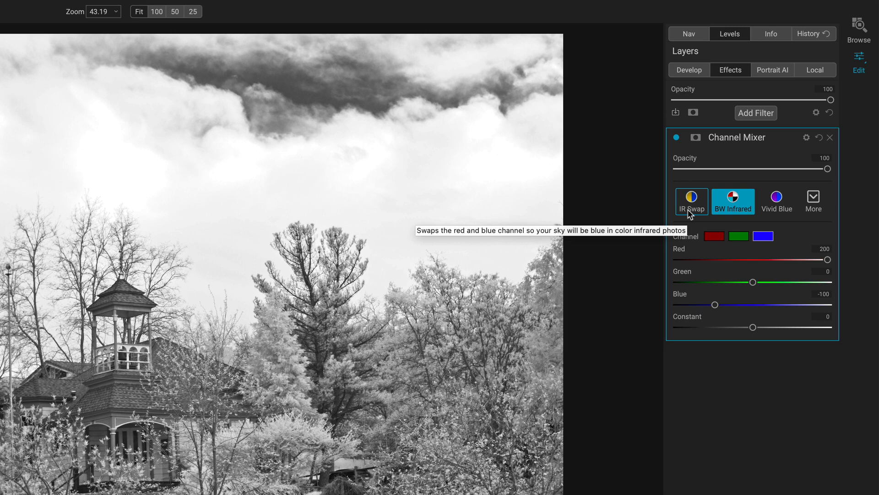
Apply IR Swap to the gazebo photo, inspect the green and blue mixes, and reopen the brick house.
{"action": "left_click", "coordinate": [692, 200]}
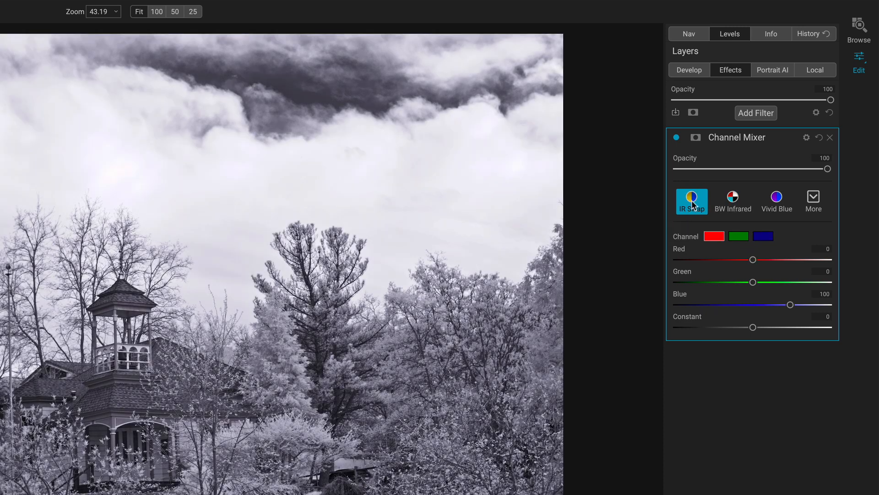
{"action": "mouse_move", "coordinate": [692, 208]}
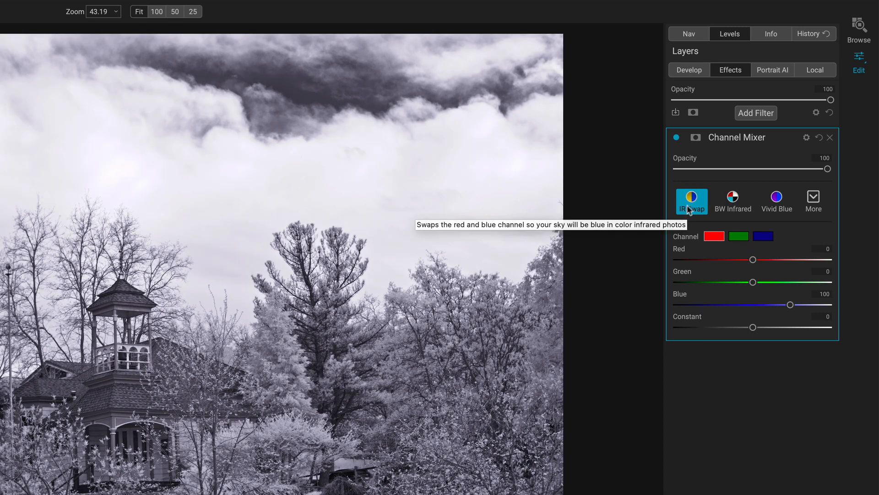
{"action": "mouse_move", "coordinate": [692, 243]}
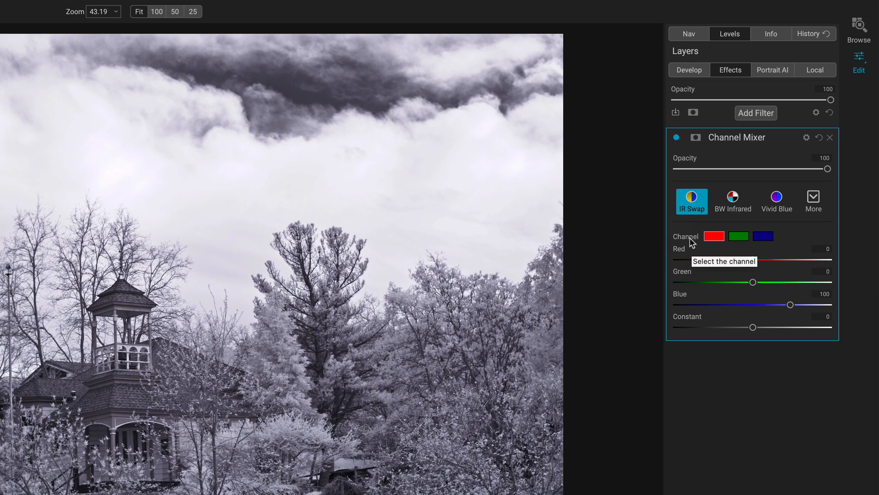
{"action": "mouse_move", "coordinate": [756, 272]}
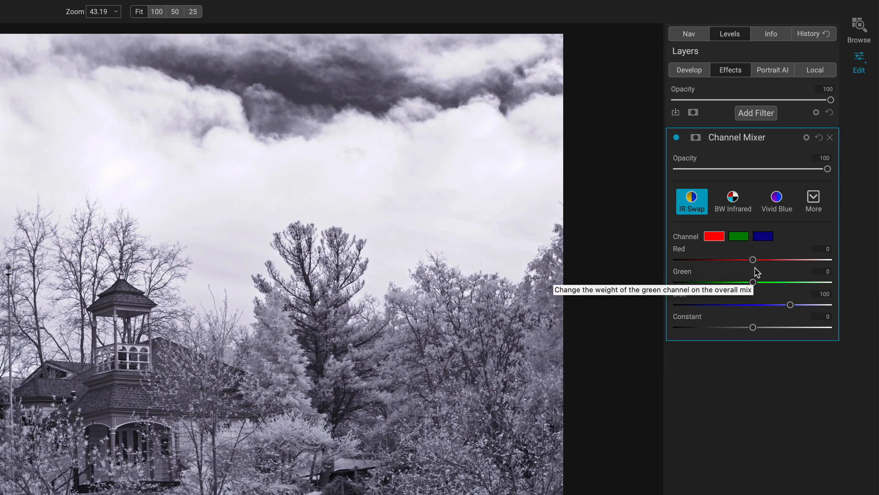
{"action": "mouse_move", "coordinate": [796, 311]}
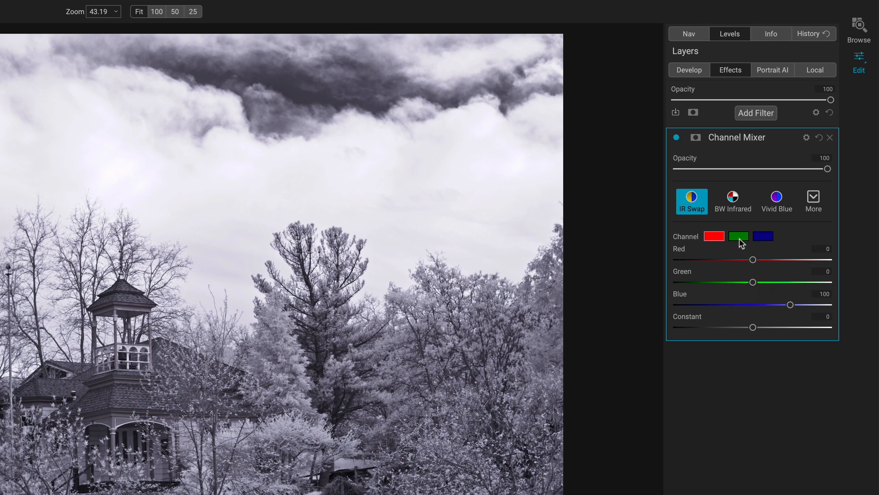
{"action": "left_click", "coordinate": [739, 236]}
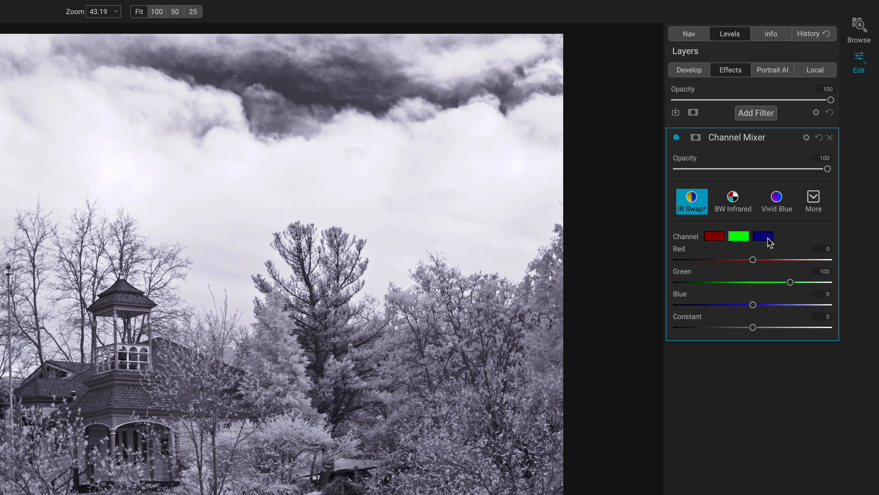
{"action": "left_click", "coordinate": [763, 236]}
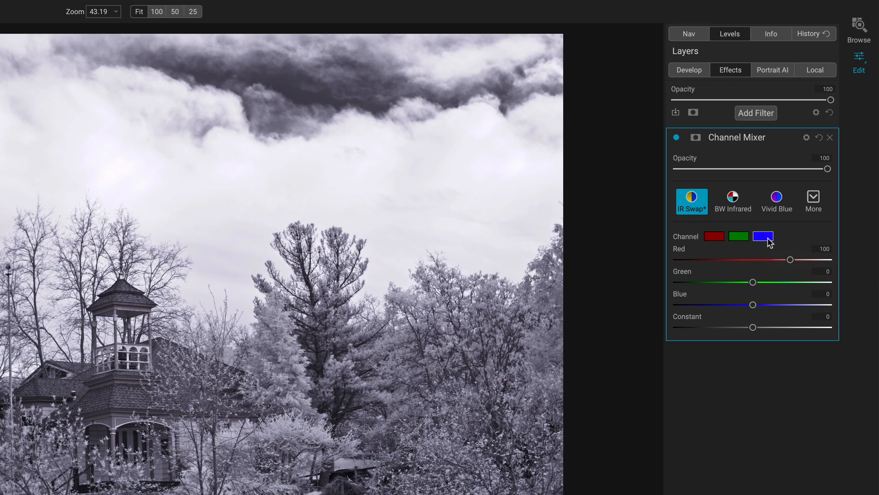
{"action": "mouse_move", "coordinate": [744, 236]}
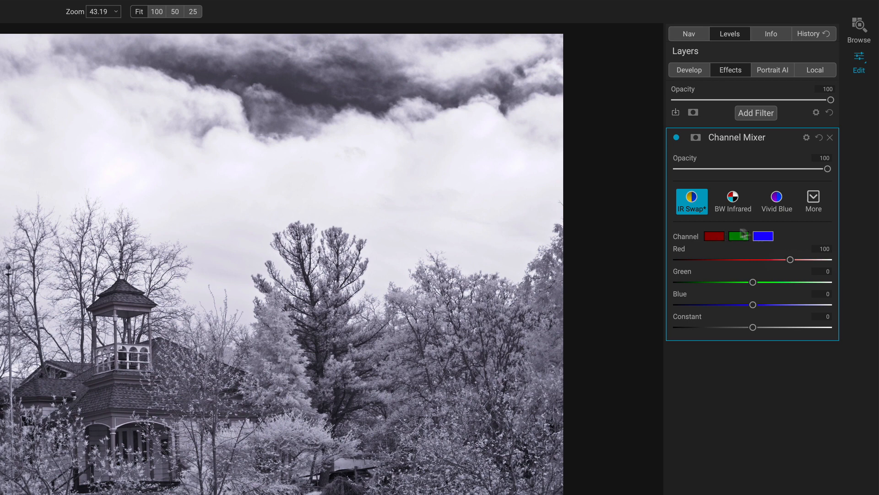
{"action": "mouse_move", "coordinate": [640, 242]}
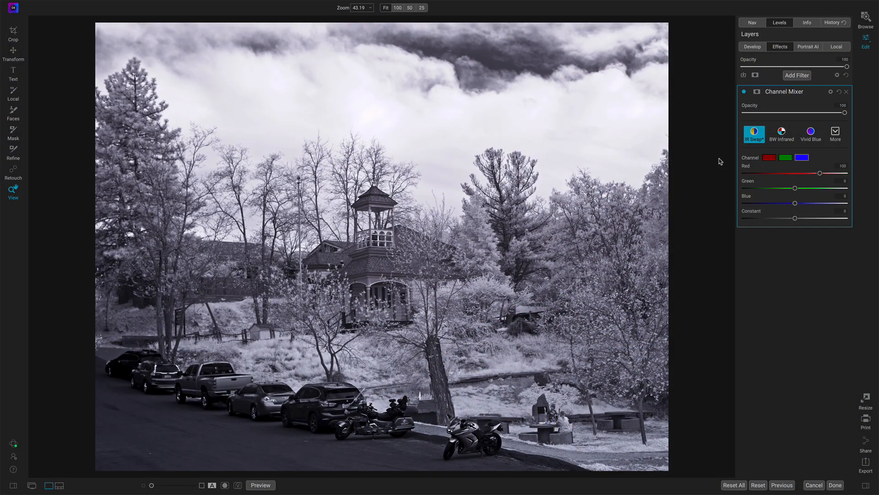
{"action": "left_click", "coordinate": [782, 132]}
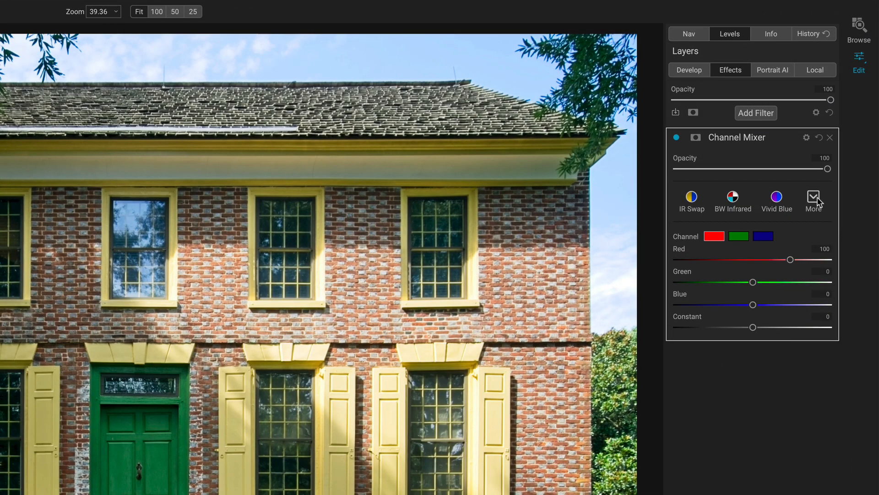
Apply the BW Red Filter channel mixer style to the brick house.
{"action": "left_click", "coordinate": [813, 197]}
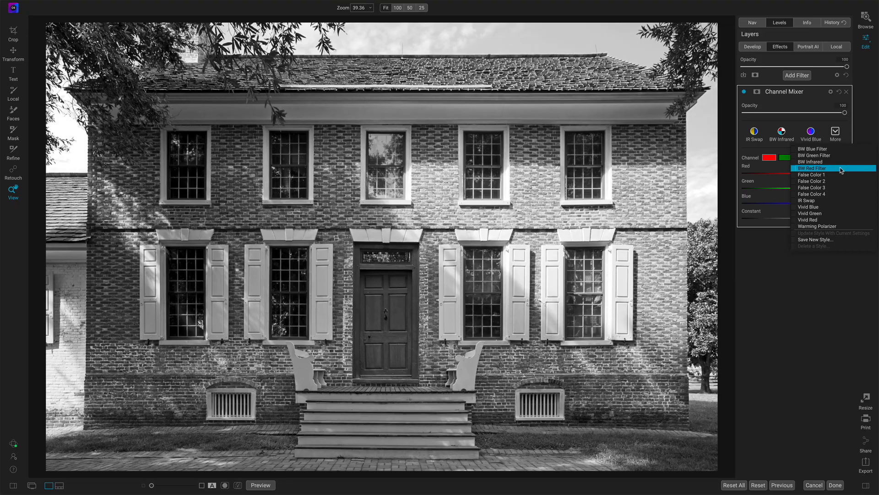
{"action": "left_click", "coordinate": [812, 168]}
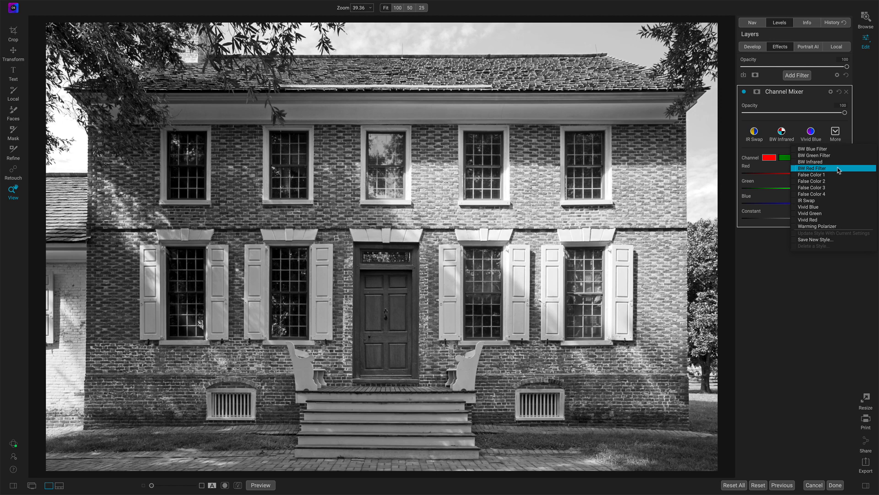
{"action": "left_click", "coordinate": [812, 168]}
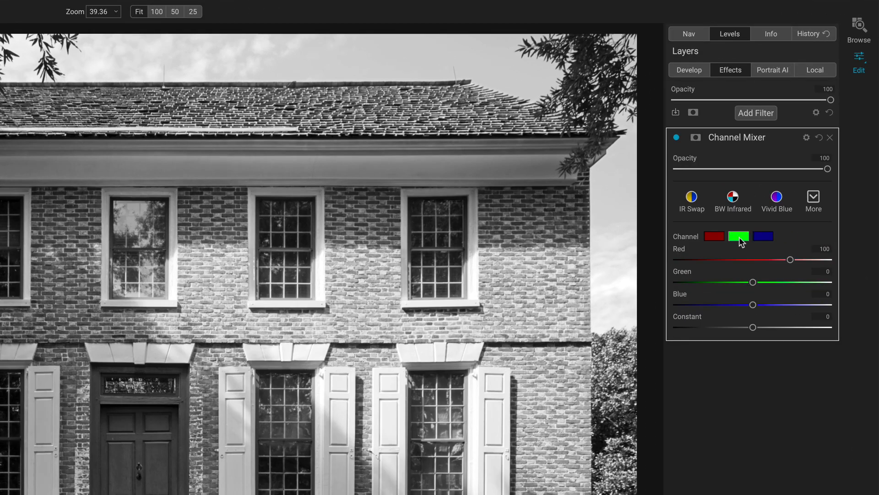
Review the red, green and blue output channel mixes of the red-filter conversion.
{"action": "left_click", "coordinate": [714, 236]}
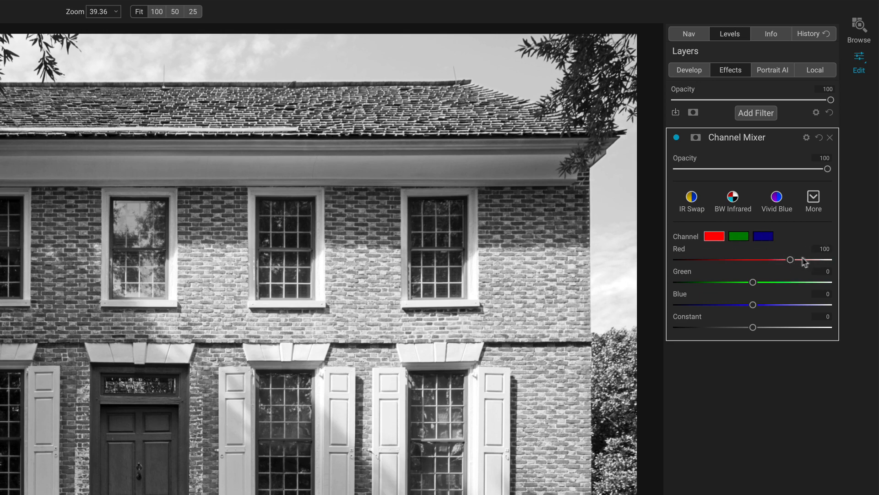
{"action": "left_click", "coordinate": [739, 236]}
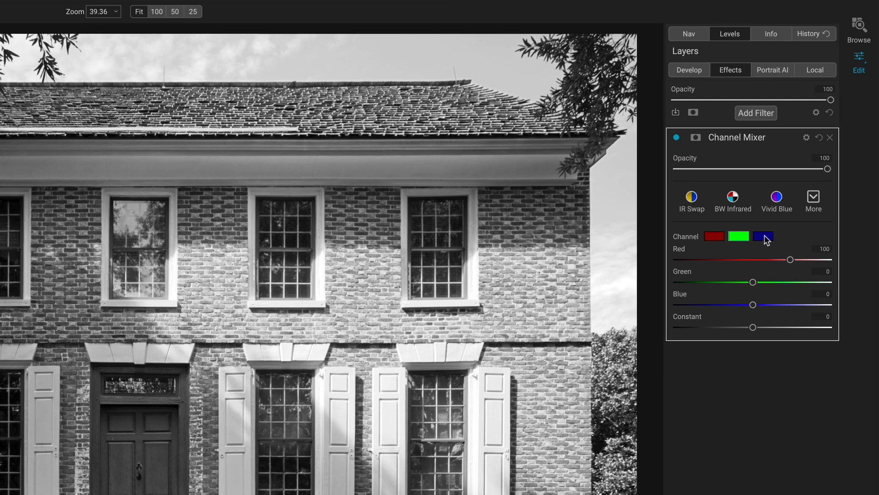
{"action": "left_click", "coordinate": [715, 236]}
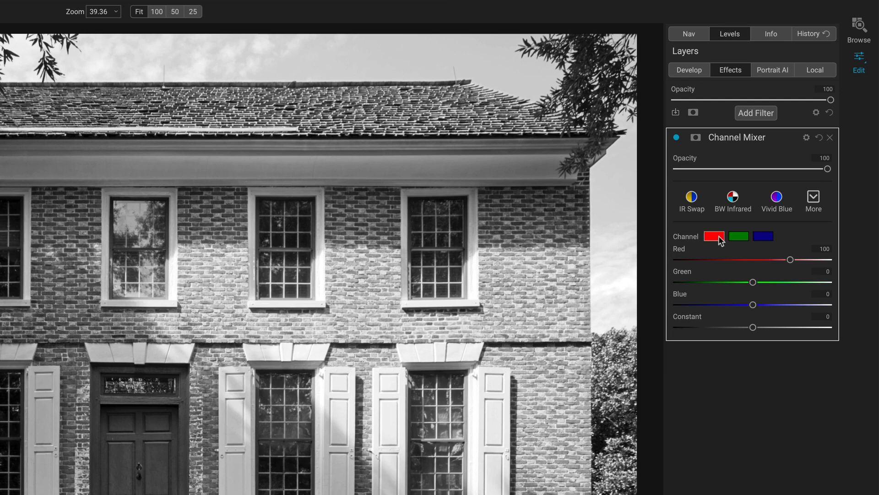
Switch the house to the BW Blue Filter style and select the green channel mix.
{"action": "left_click", "coordinate": [814, 200]}
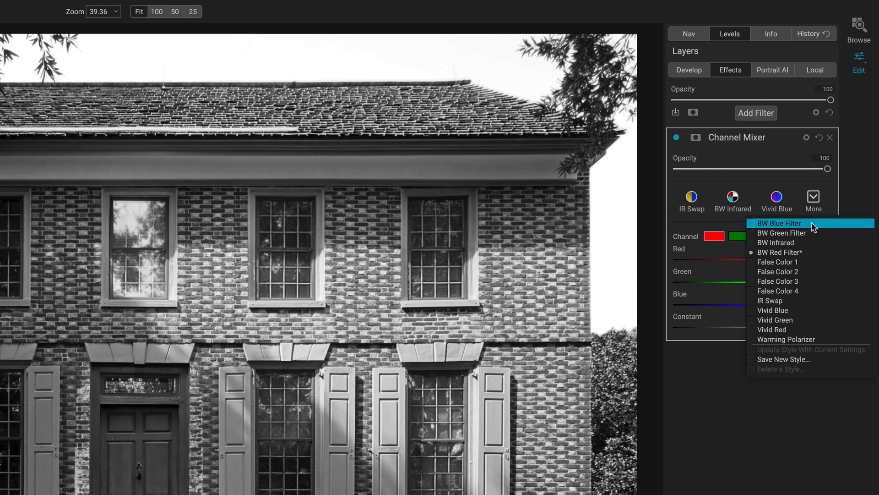
{"action": "left_click", "coordinate": [779, 223]}
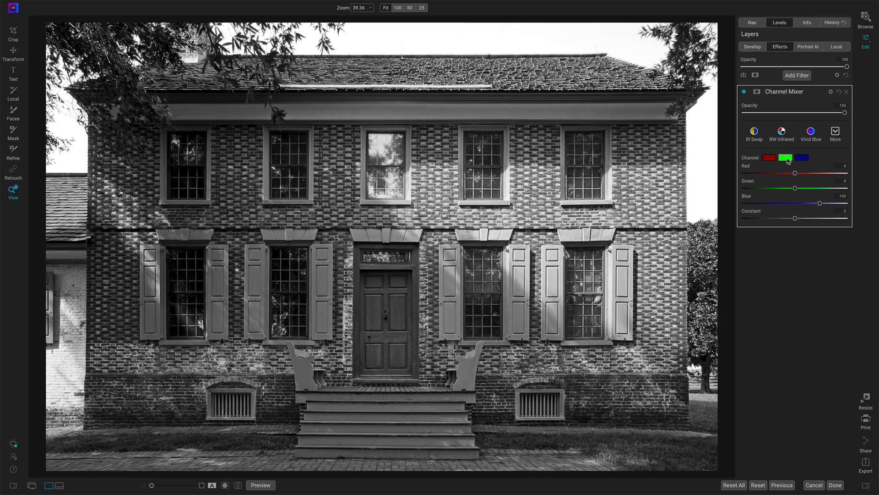
{"action": "left_click", "coordinate": [801, 158]}
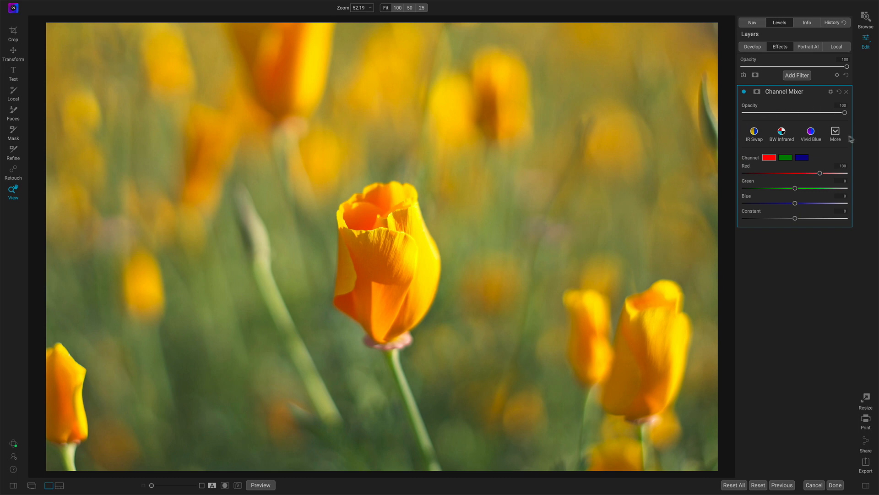
{"action": "left_click", "coordinate": [835, 133]}
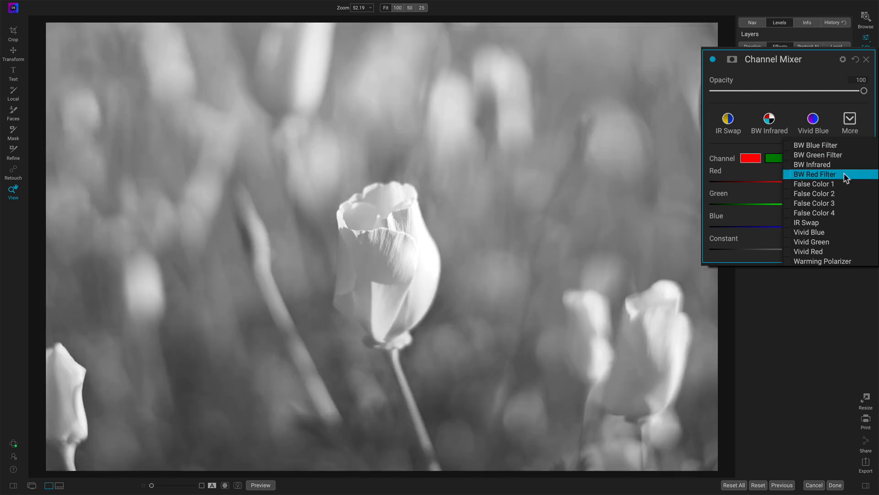
{"action": "left_click", "coordinate": [815, 174]}
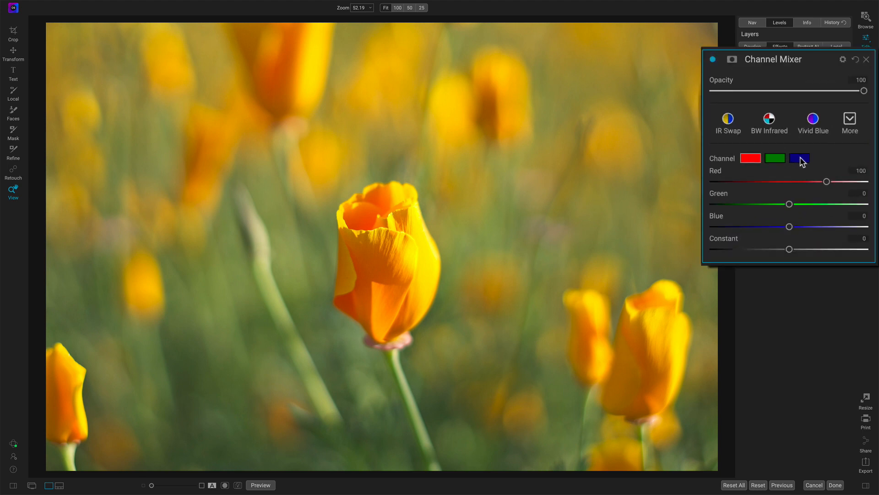
Blend green (about 51) and red (about 11) into the blue channel for a teal background.
{"action": "left_click", "coordinate": [800, 158]}
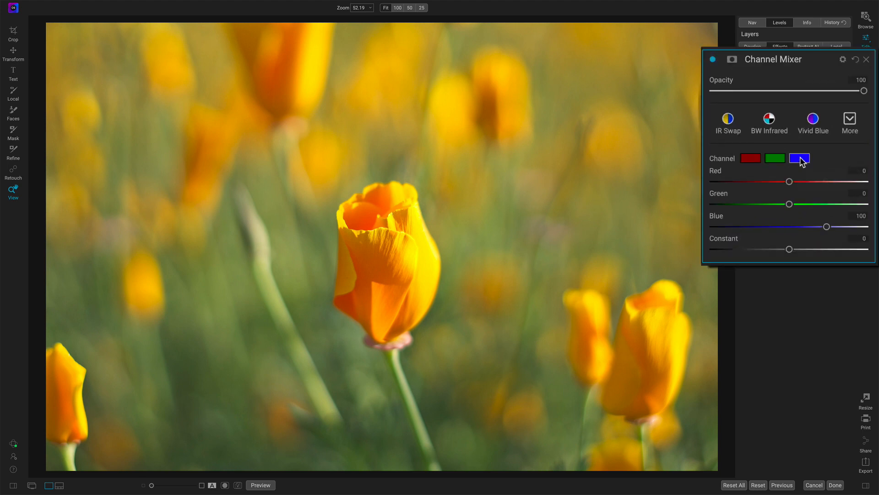
{"action": "left_click_drag", "start_coordinate": [789, 203], "coordinate": [791, 203]}
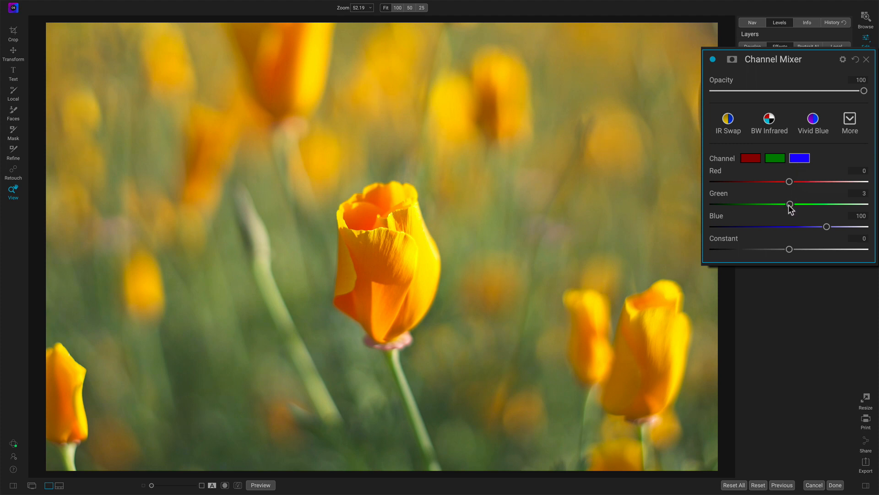
{"action": "left_click_drag", "start_coordinate": [790, 204], "coordinate": [799, 204]}
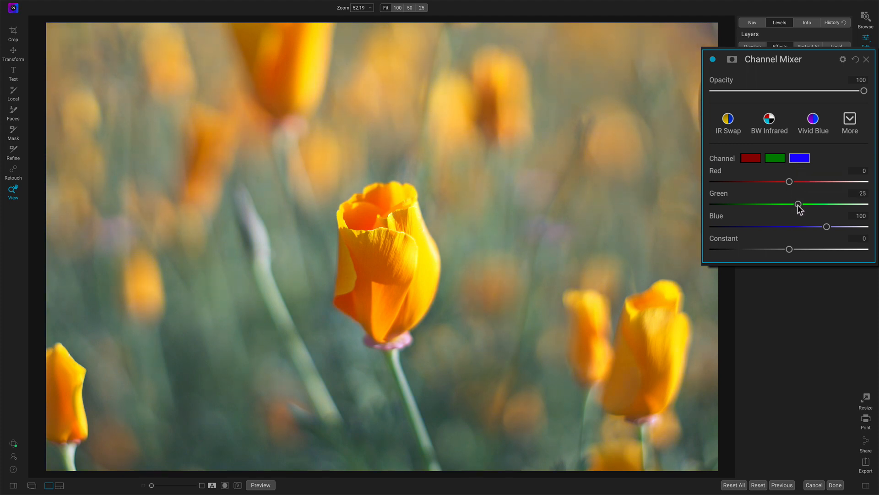
{"action": "left_click_drag", "start_coordinate": [799, 203], "coordinate": [807, 203]}
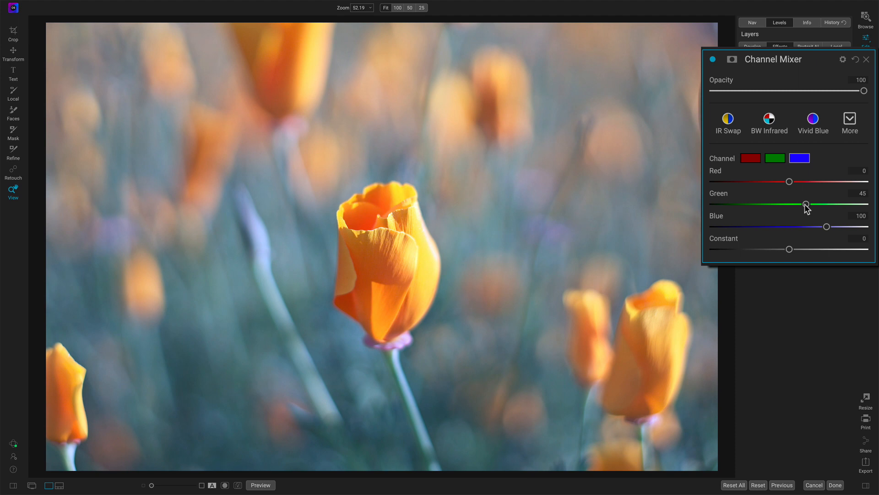
{"action": "left_click_drag", "start_coordinate": [789, 180], "coordinate": [793, 181]}
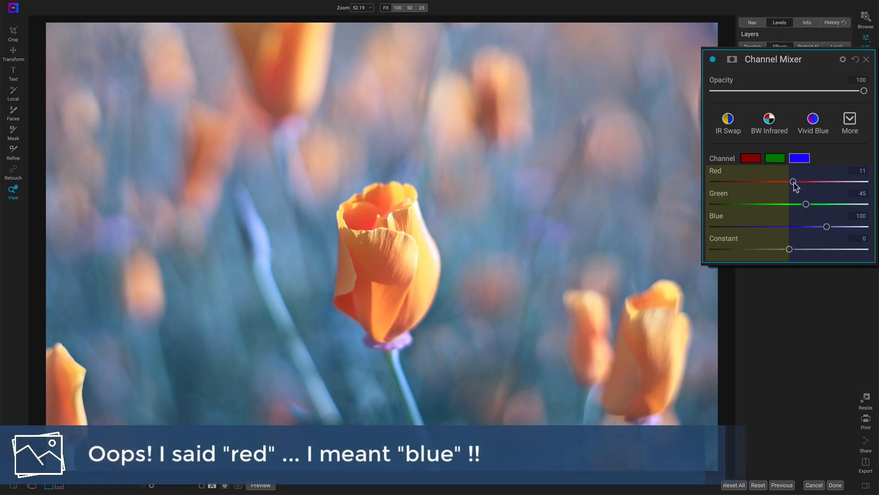
{"action": "mouse_move", "coordinate": [807, 168]}
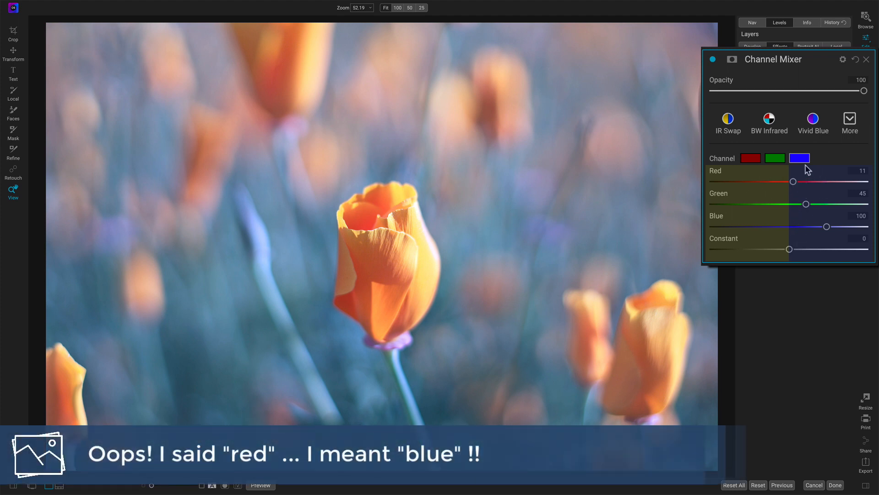
{"action": "mouse_move", "coordinate": [806, 204]}
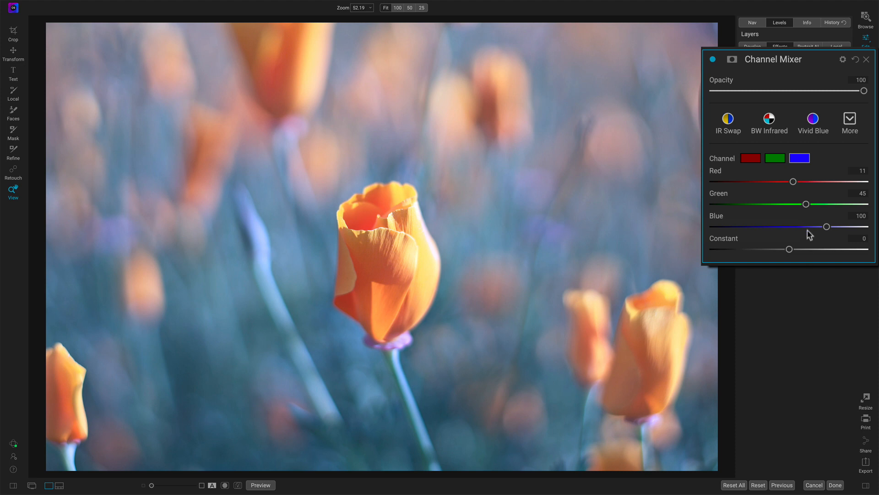
{"action": "left_click_drag", "start_coordinate": [822, 203], "coordinate": [807, 203]}
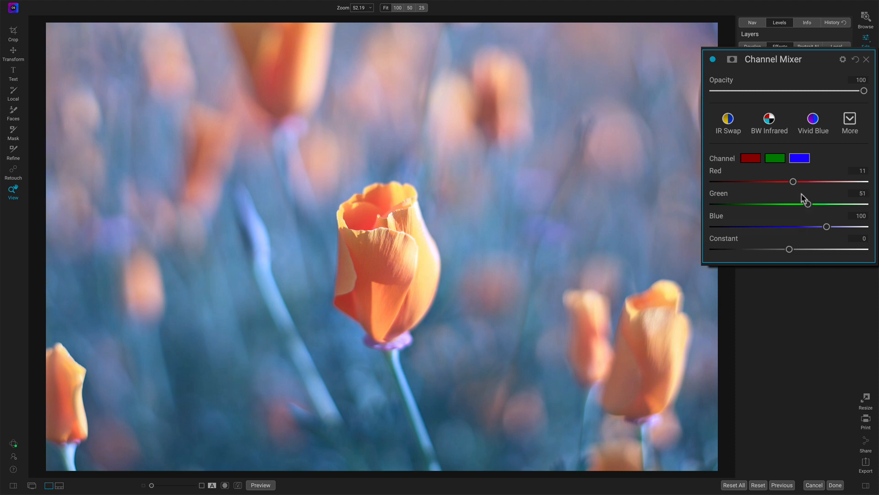
{"action": "left_click_drag", "start_coordinate": [793, 181], "coordinate": [795, 181]}
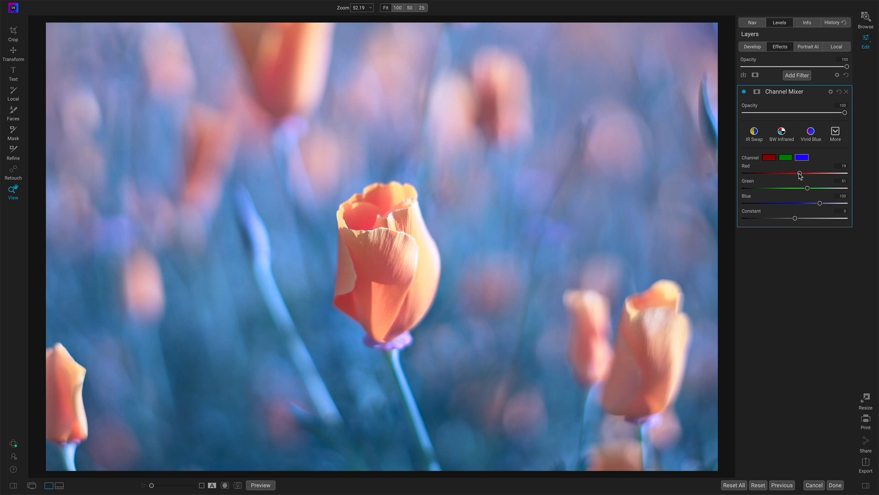
Push the blue channel's red slider to full, then mix green and blue into the red channel.
{"action": "left_click_drag", "start_coordinate": [800, 172], "coordinate": [774, 173]}
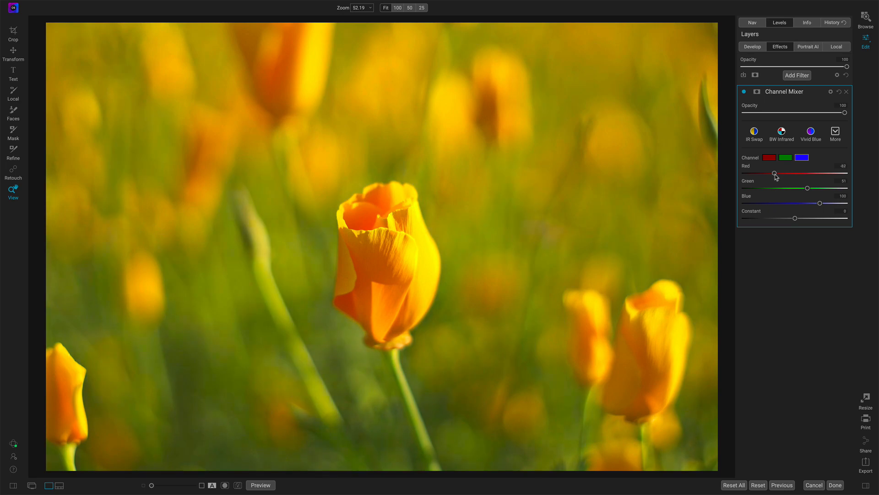
{"action": "left_click_drag", "start_coordinate": [777, 173], "coordinate": [835, 173]}
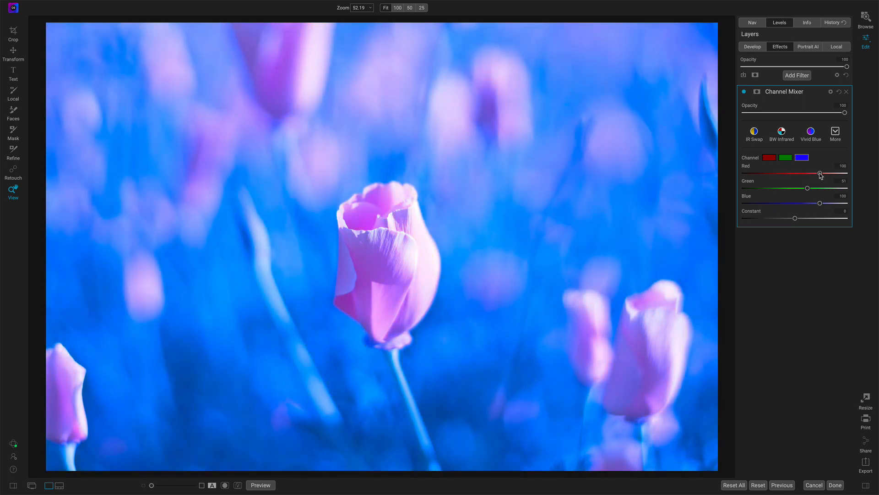
{"action": "left_click_drag", "start_coordinate": [824, 188], "coordinate": [816, 187]}
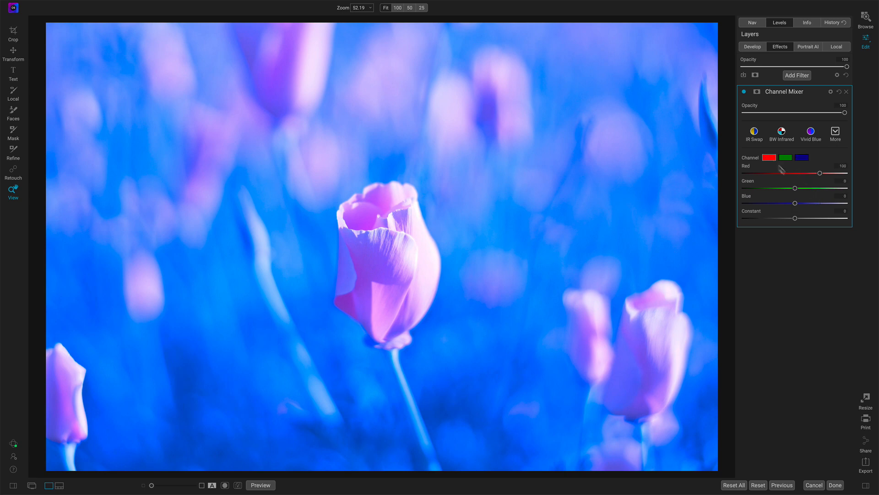
{"action": "left_click_drag", "start_coordinate": [794, 188], "coordinate": [796, 188]}
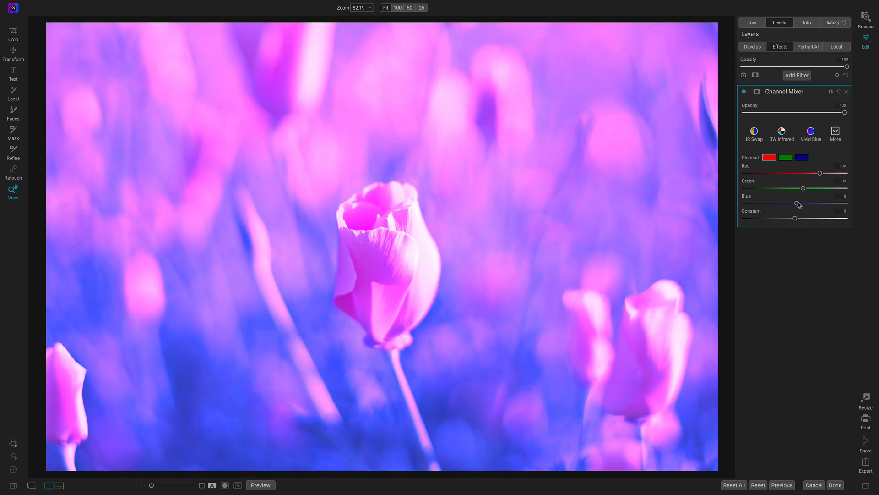
{"action": "left_click_drag", "start_coordinate": [797, 202], "coordinate": [815, 203]}
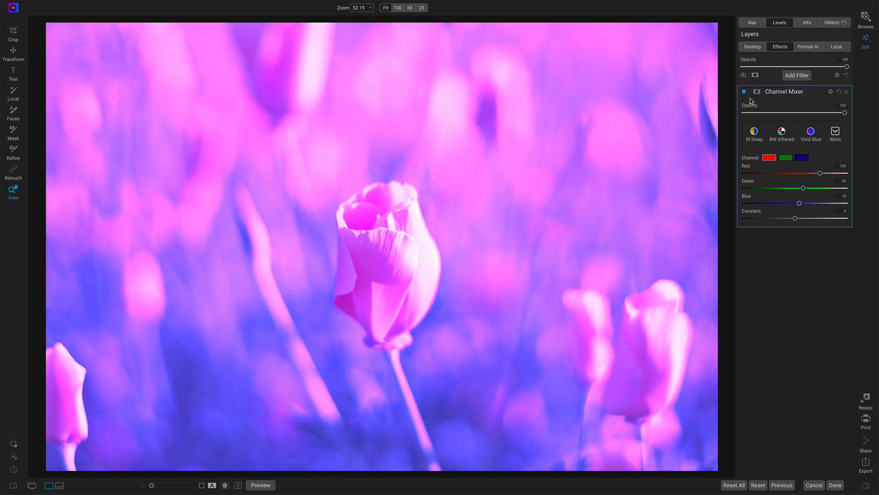
{"action": "mouse_move", "coordinate": [554, 238]}
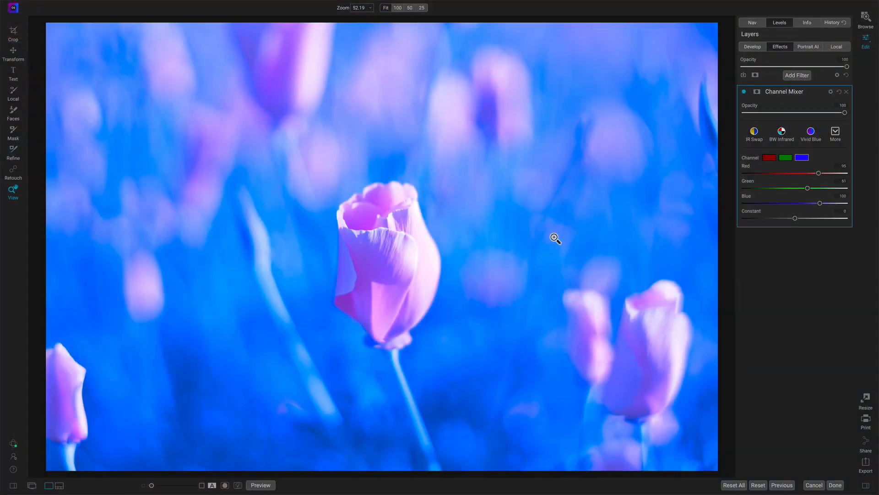
Set the Blue channel's Red slider to about 19, then glance at presets without applying one.
{"action": "left_click_drag", "start_coordinate": [818, 173], "coordinate": [800, 173]}
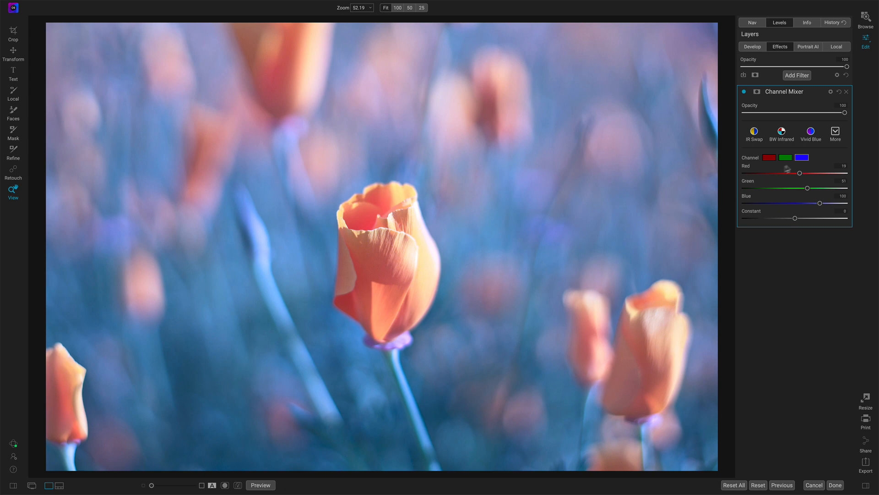
{"action": "left_click", "coordinate": [802, 157]}
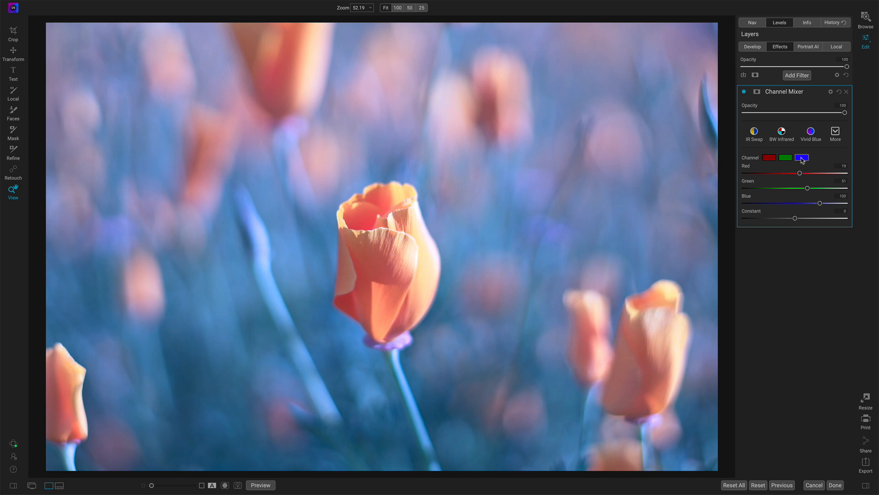
{"action": "left_click", "coordinate": [834, 132]}
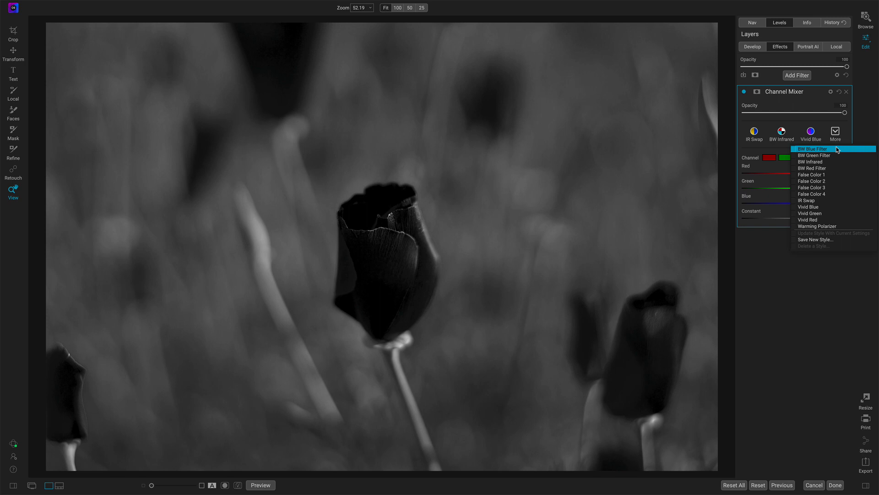
{"action": "left_click", "coordinate": [821, 149]}
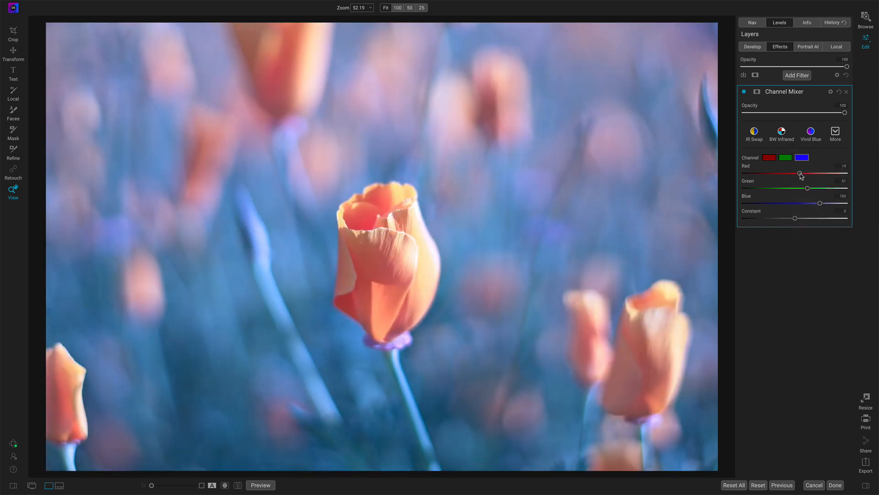
{"action": "mouse_move", "coordinate": [806, 188]}
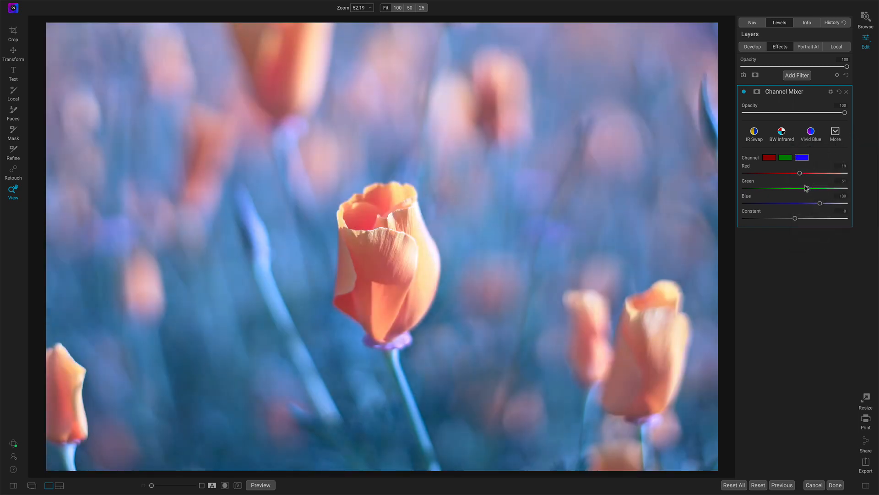